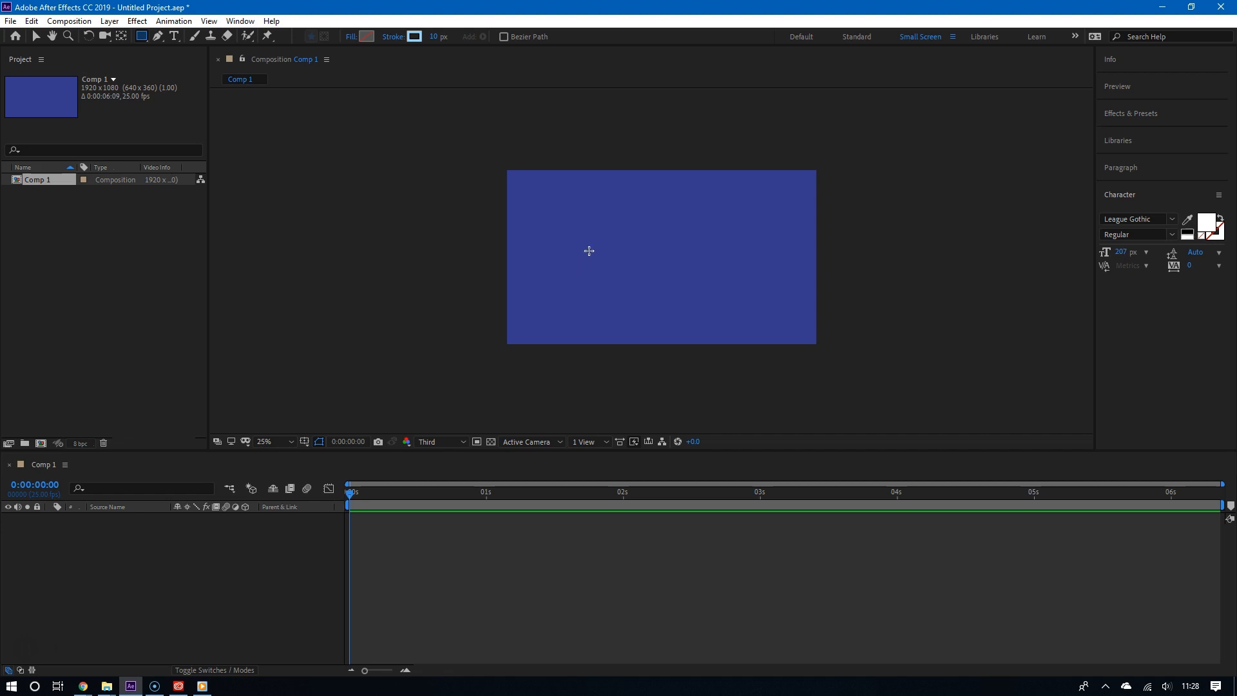
mouse_move(661, 135)
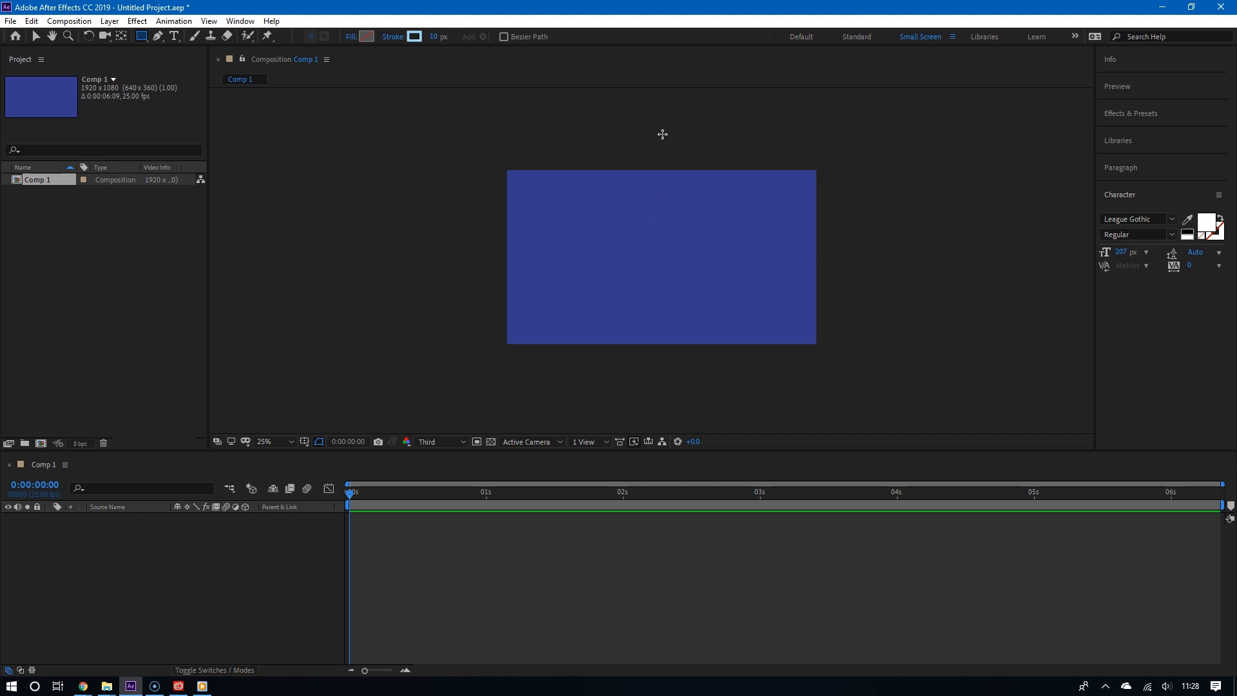
Select the Ellipse Tool and set its stroke to 10 px with no fill.
left_click(36, 36)
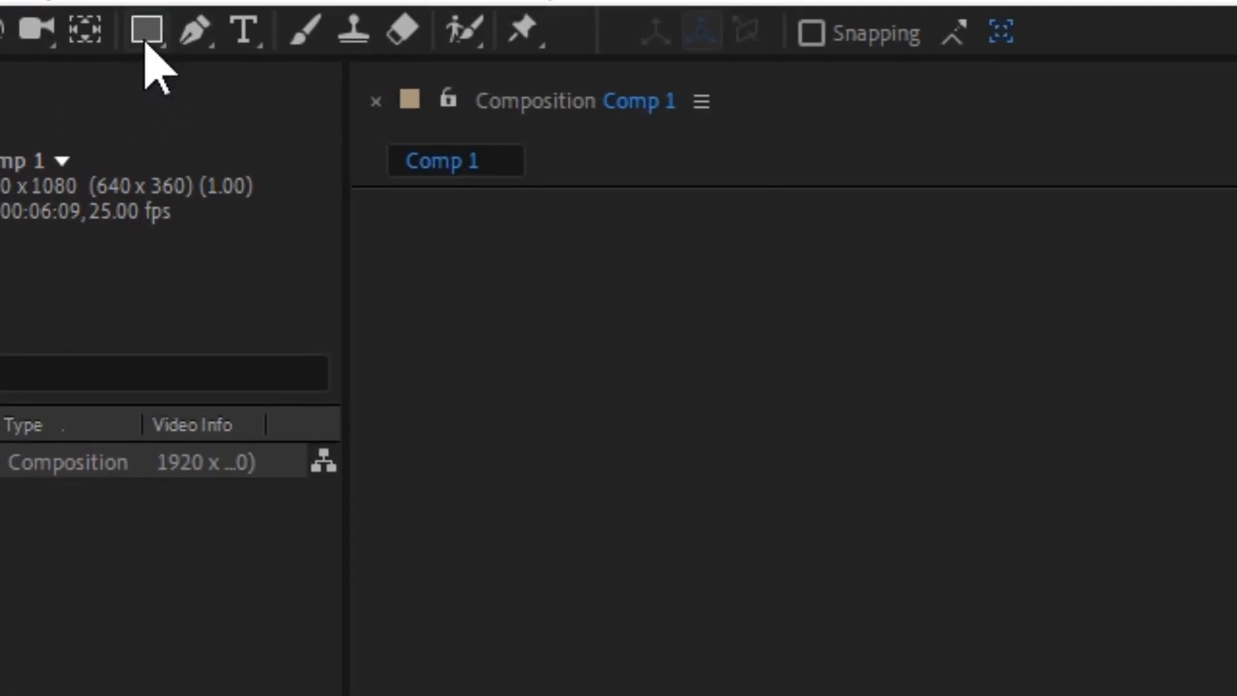
left_click(145, 31)
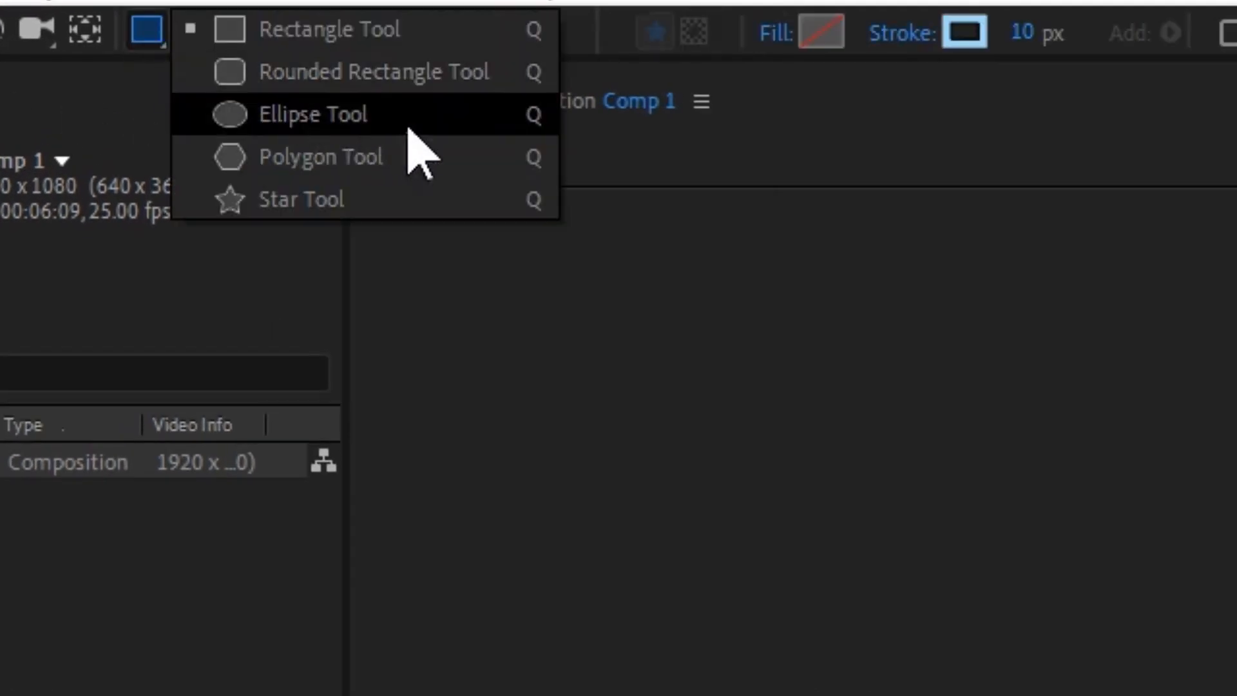
left_click(313, 115)
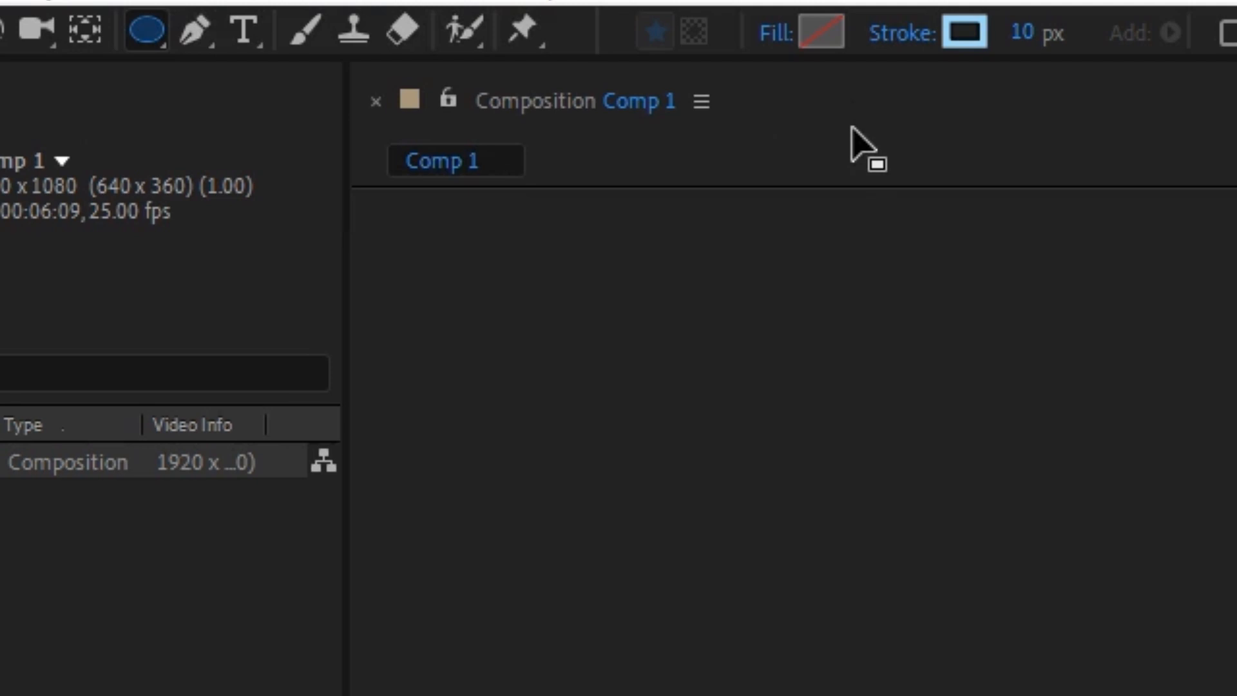
mouse_move(1026, 36)
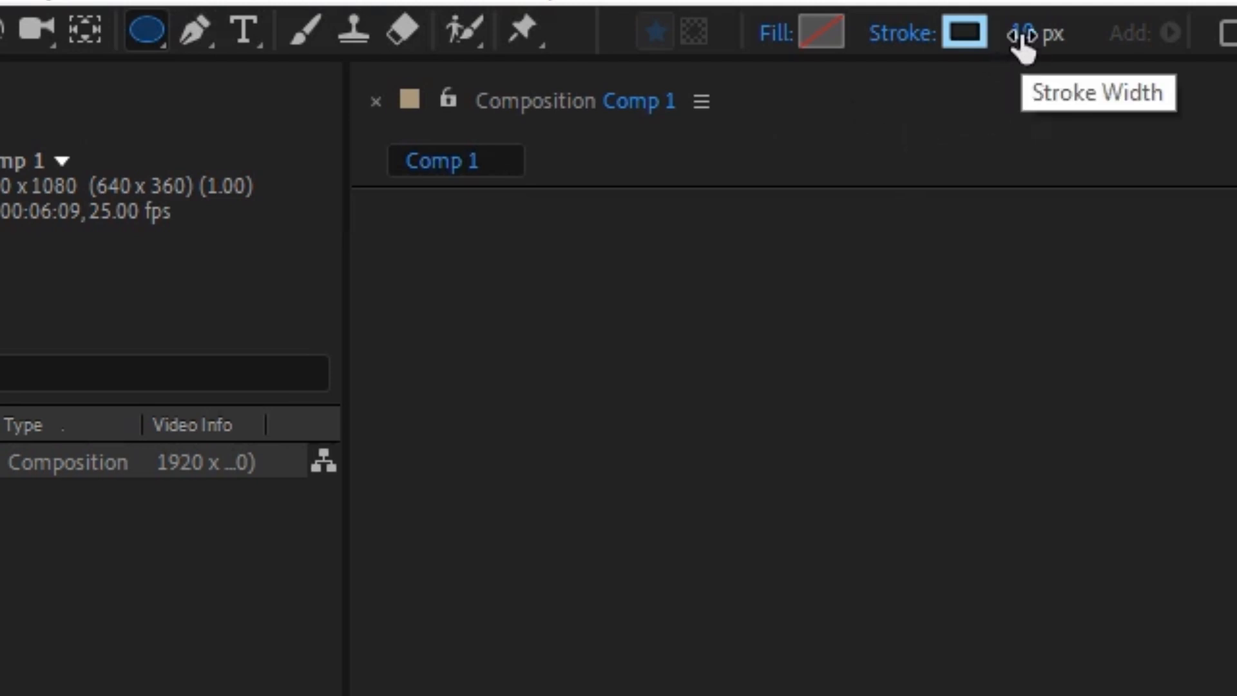
left_click(1030, 34)
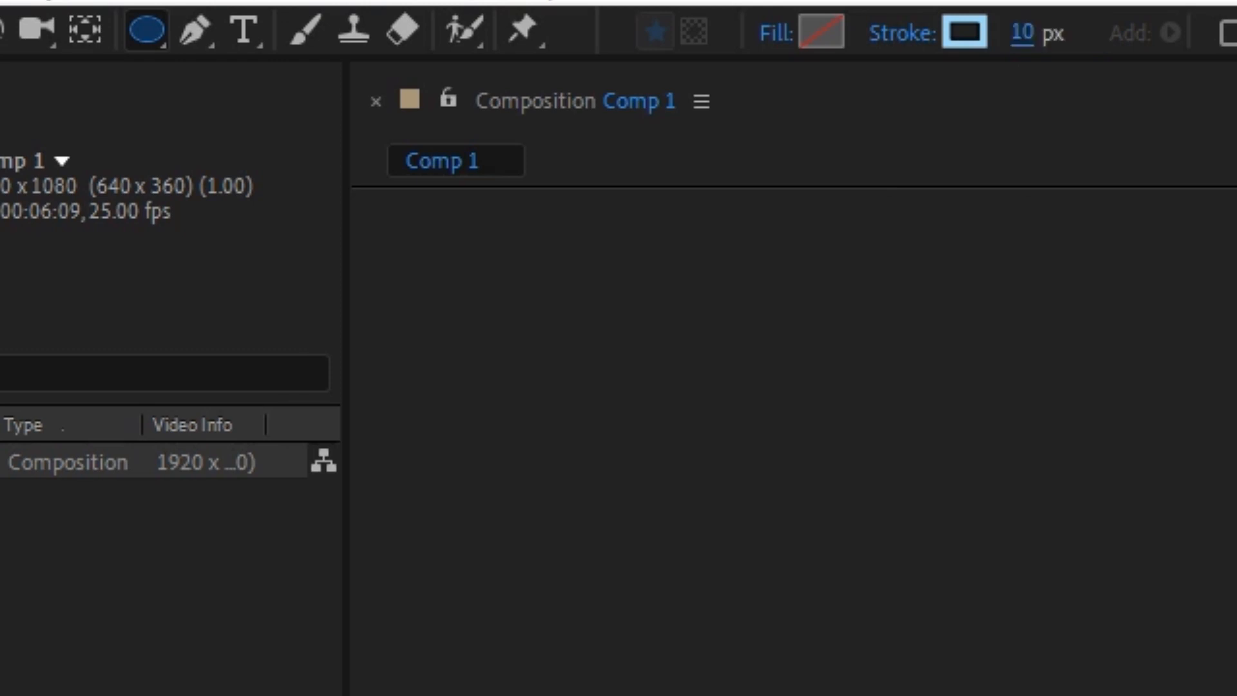
mouse_move(775, 55)
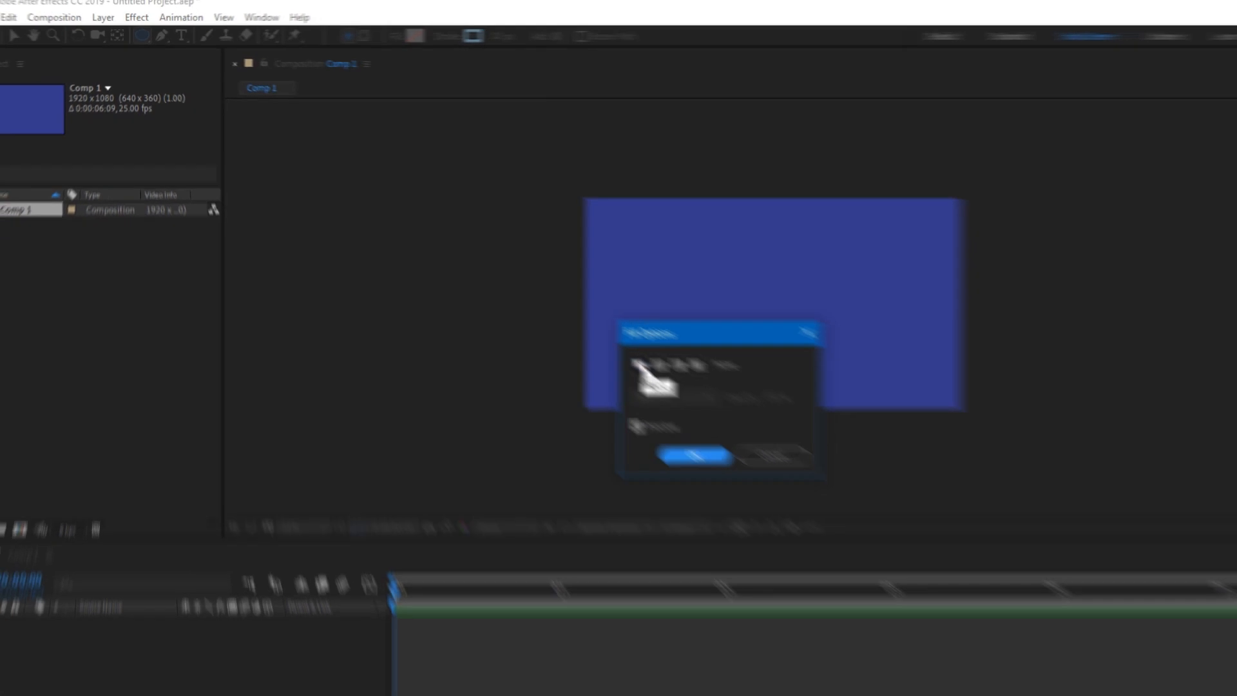
Dismiss the notice and draw a small circle on the left of the composition.
left_click(694, 456)
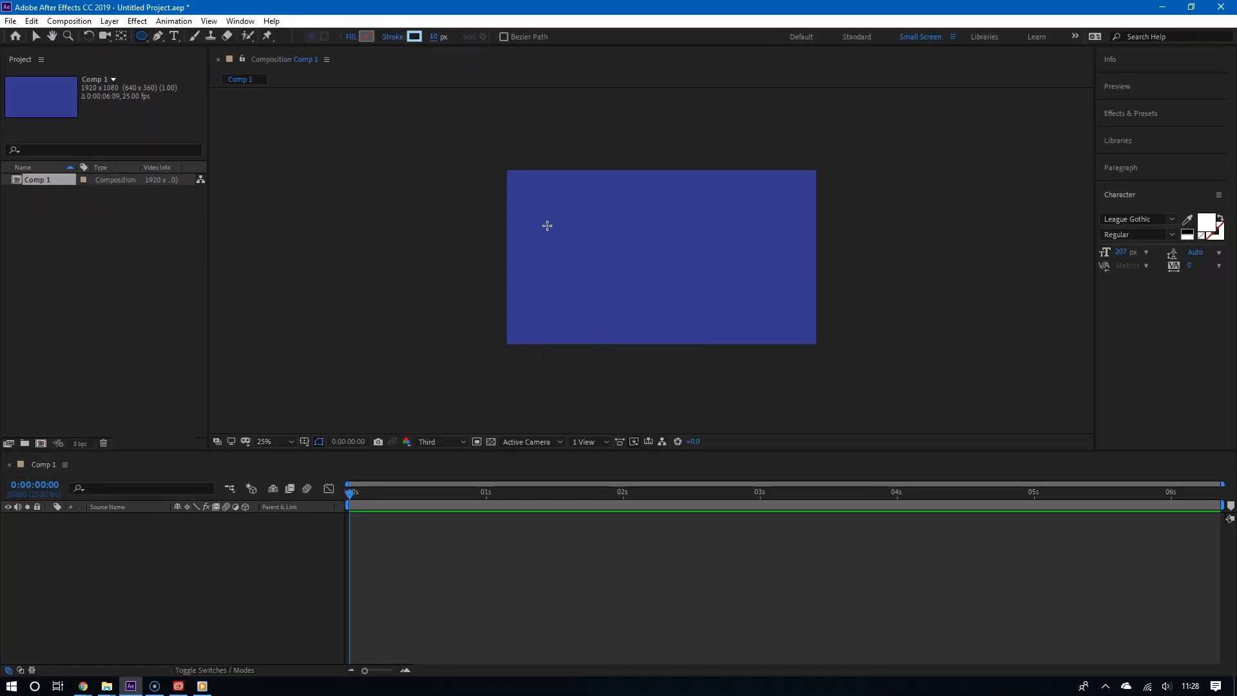
left_click_drag(548, 225, 586, 263)
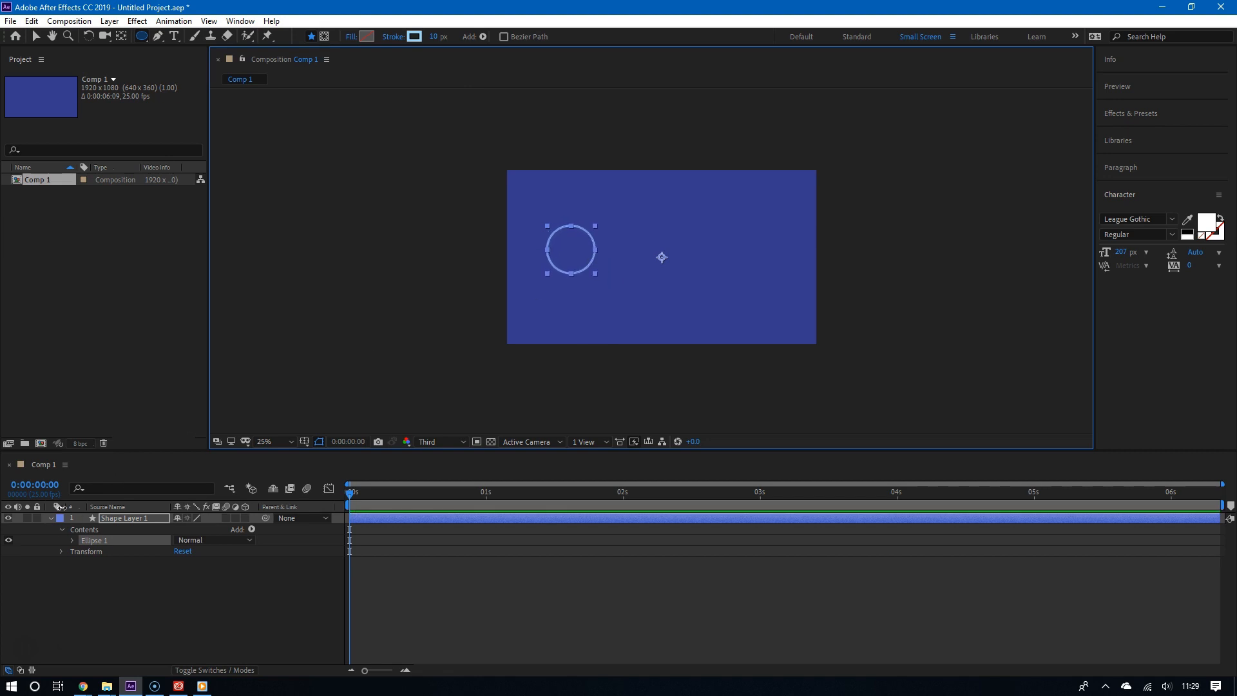
Keyframe Ellipse 1's transform Scale at 0%, then move the playhead to frame 20.
left_click(50, 518)
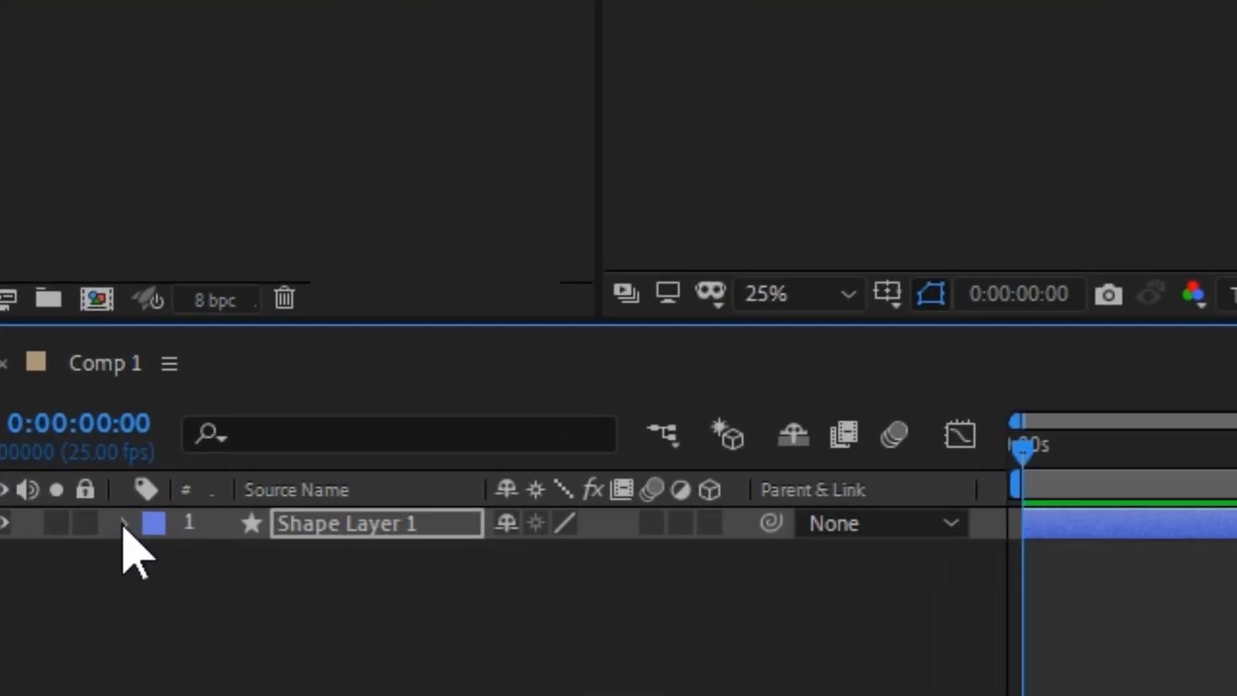
left_click(123, 524)
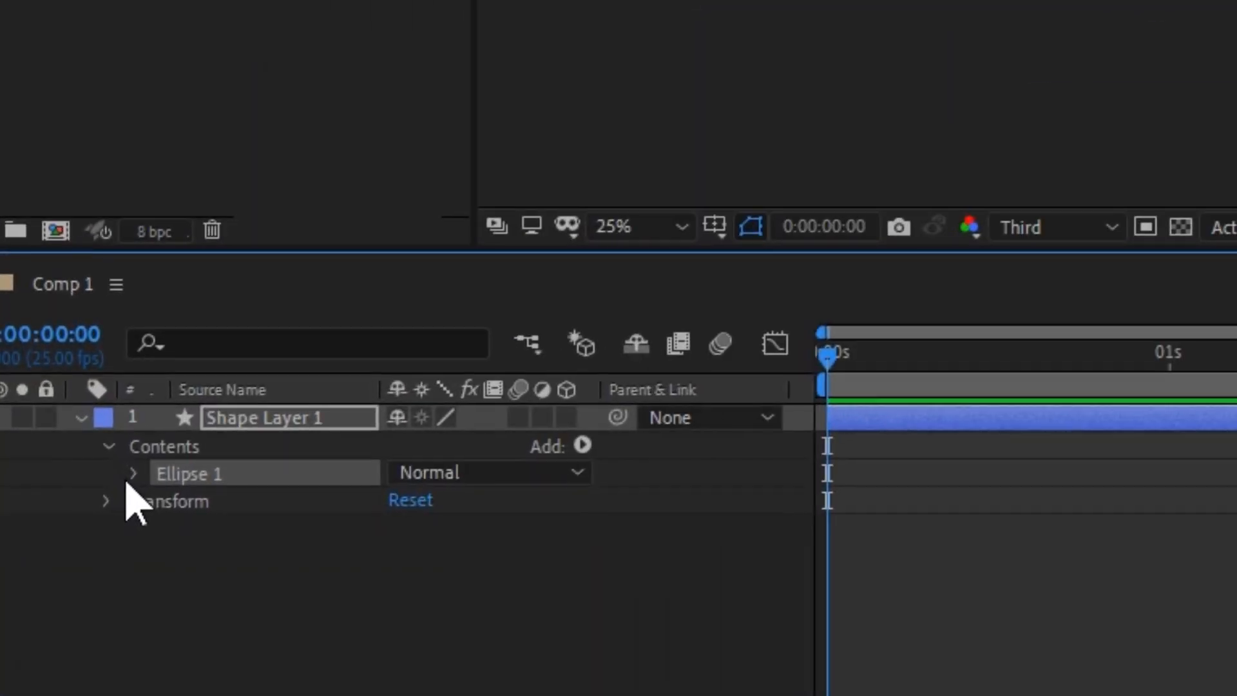
left_click(134, 472)
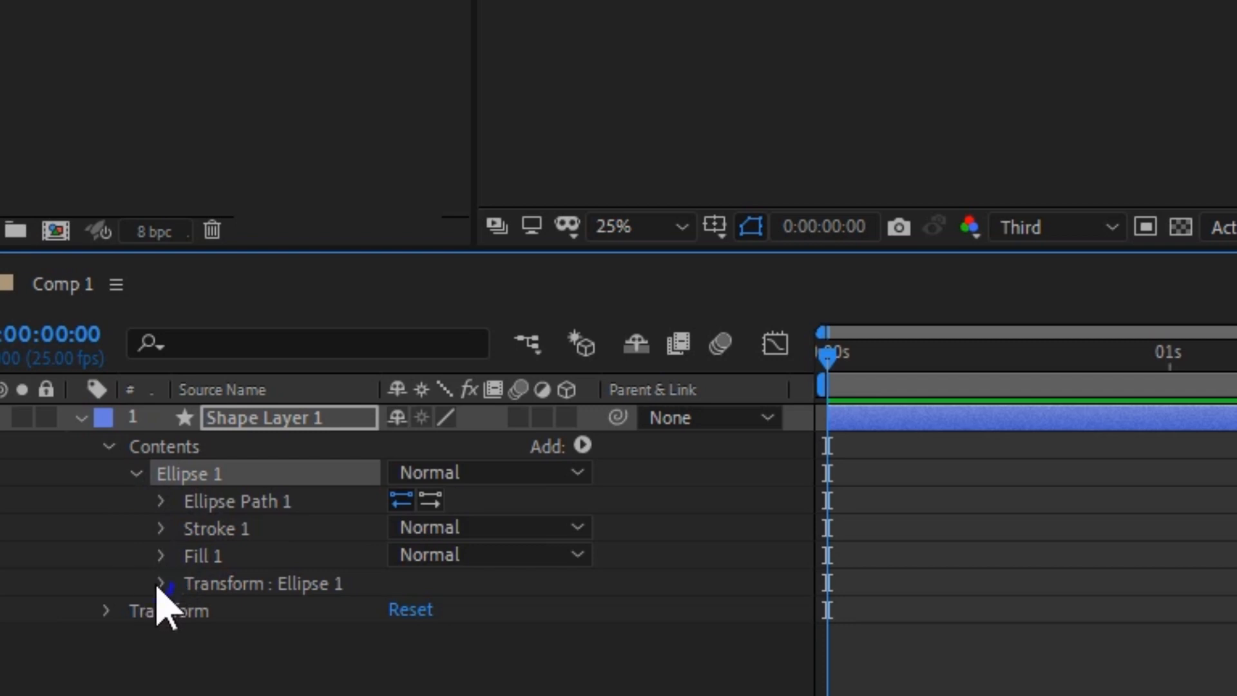
left_click(160, 583)
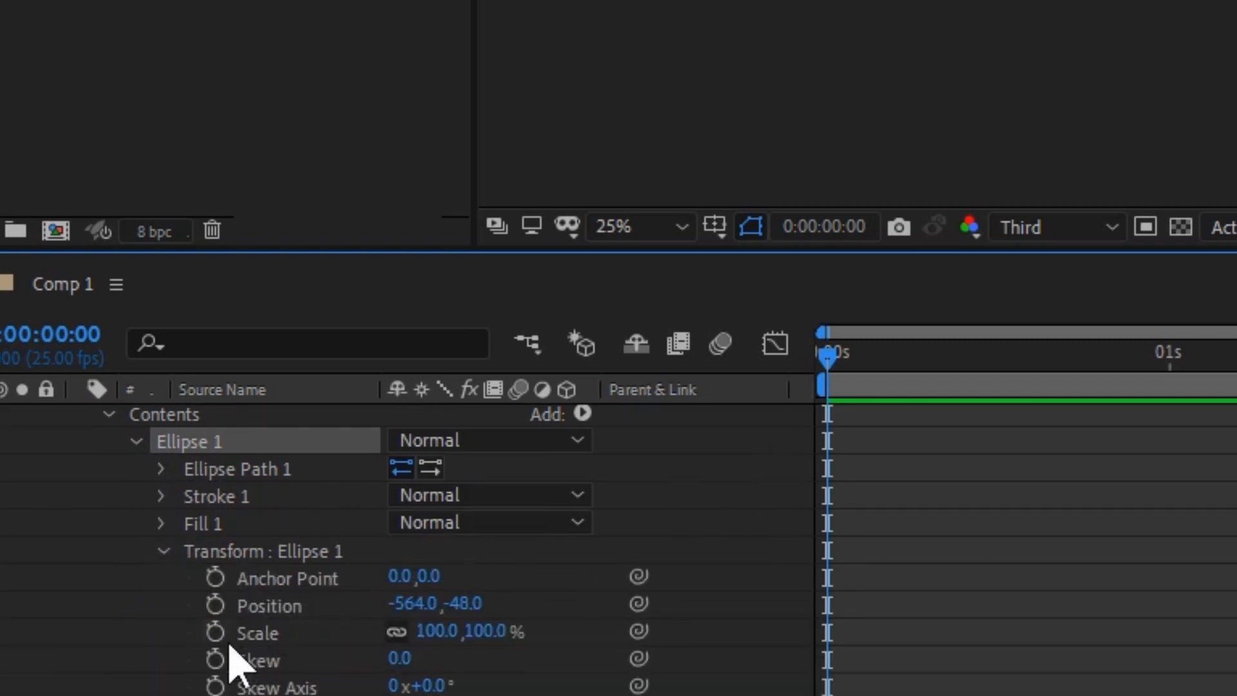
double_click(438, 631)
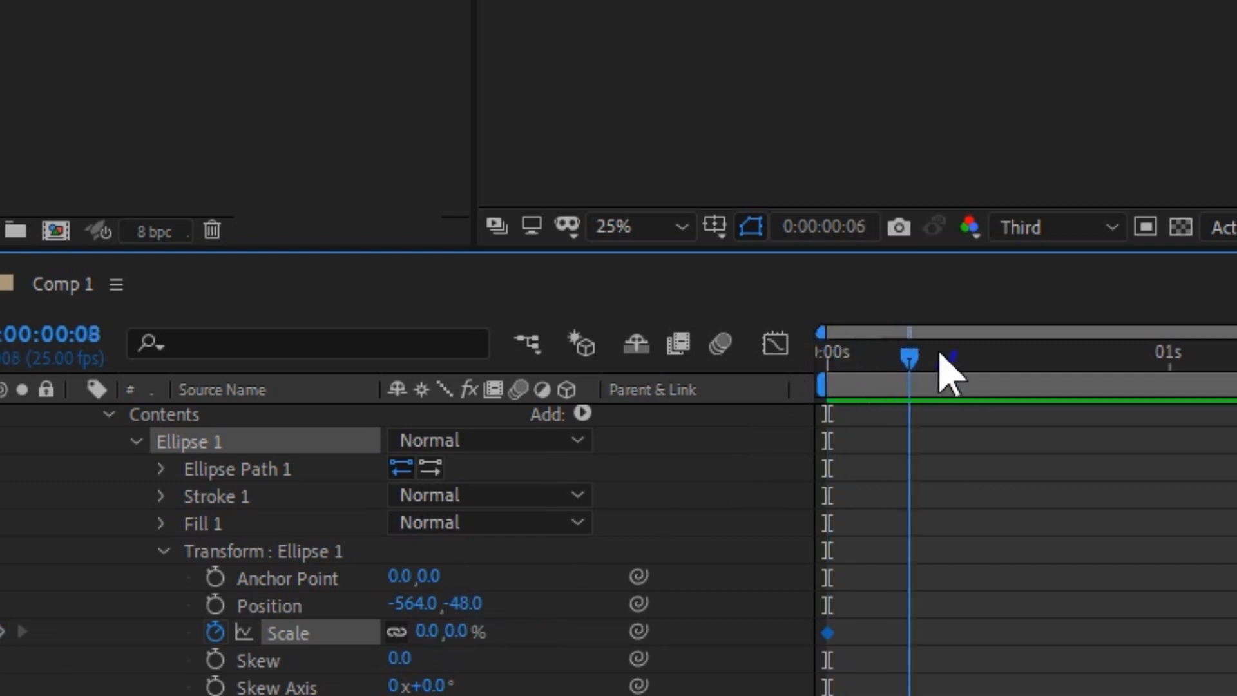
left_click_drag(907, 359, 1100, 358)
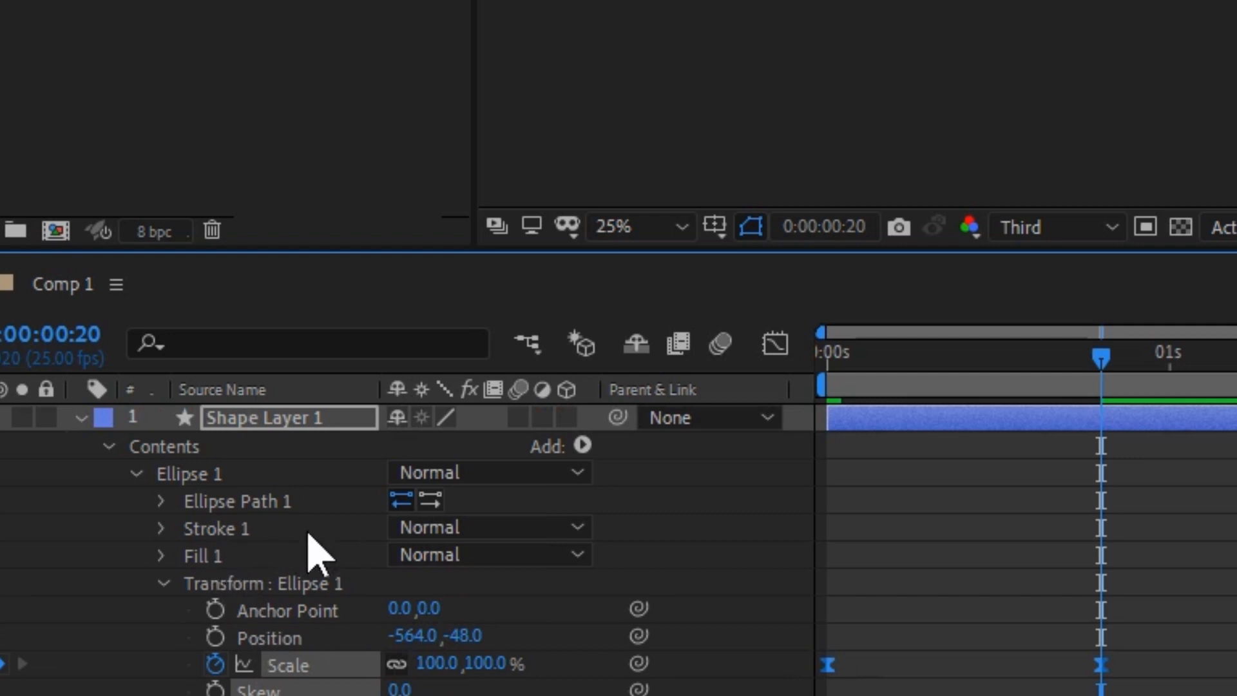
Expand Stroke 1 and start keyframing its Stroke Width.
left_click(161, 527)
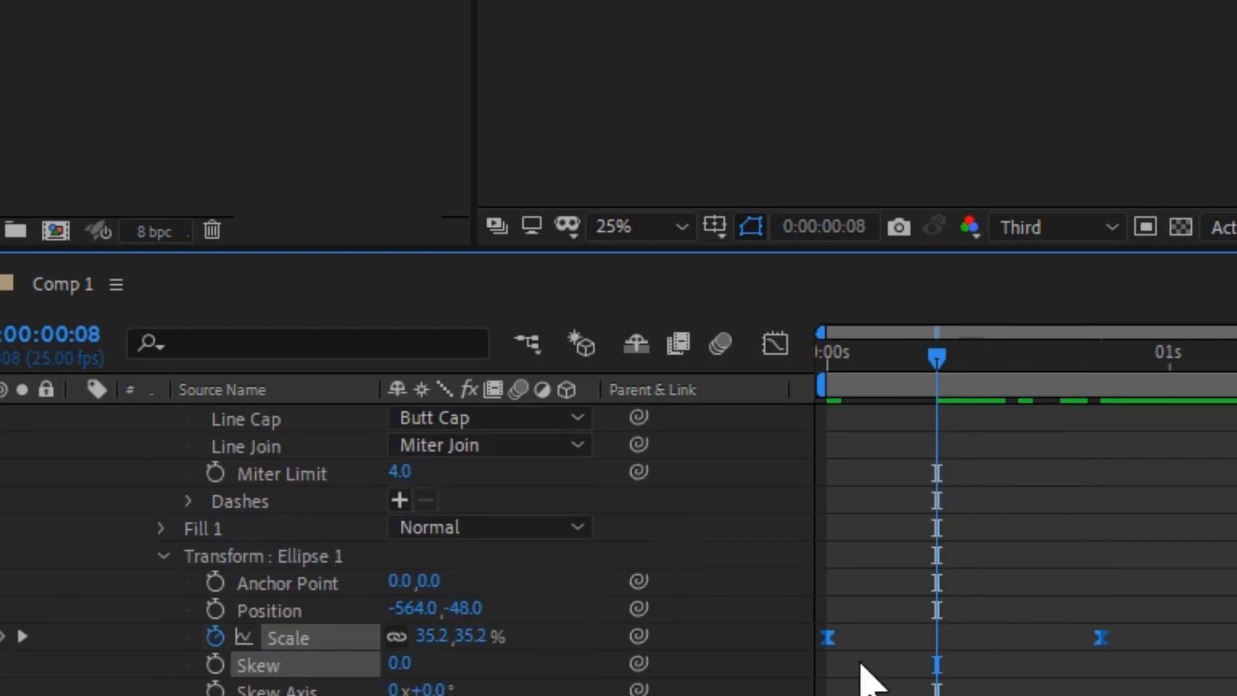
mouse_move(899, 658)
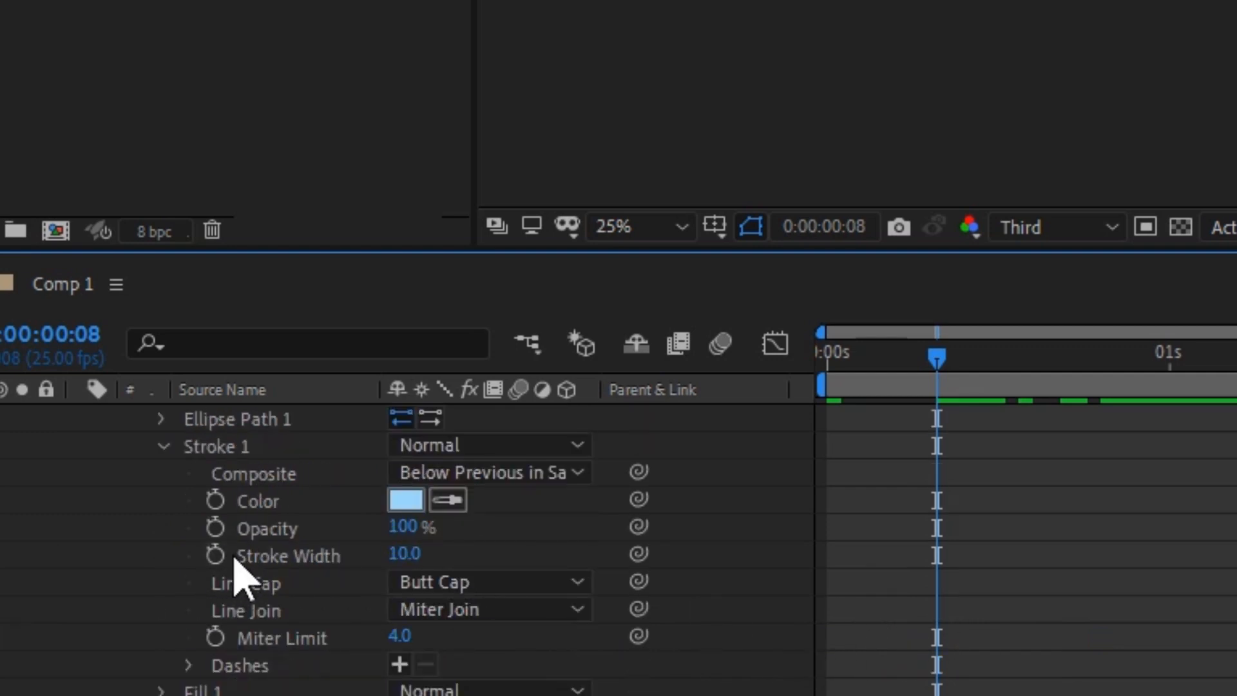
left_click(209, 555)
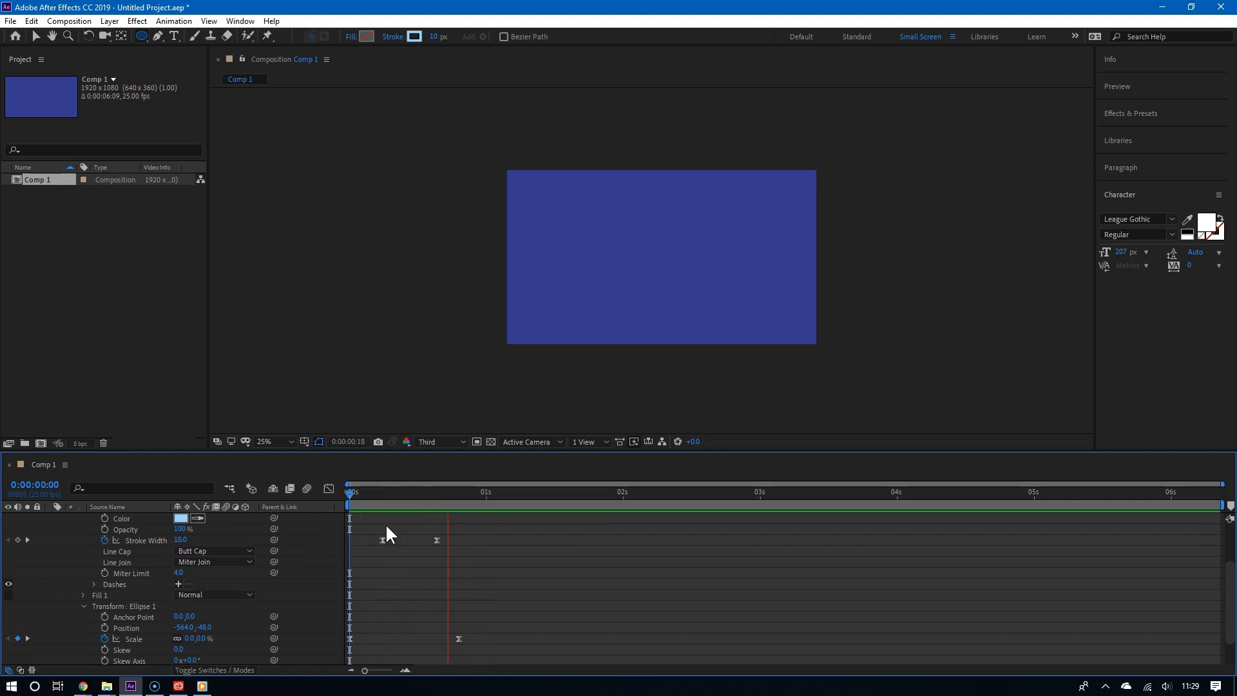
Drag the Stroke Width keyframes earlier for a quicker burst.
left_click_drag(351, 492, 475, 491)
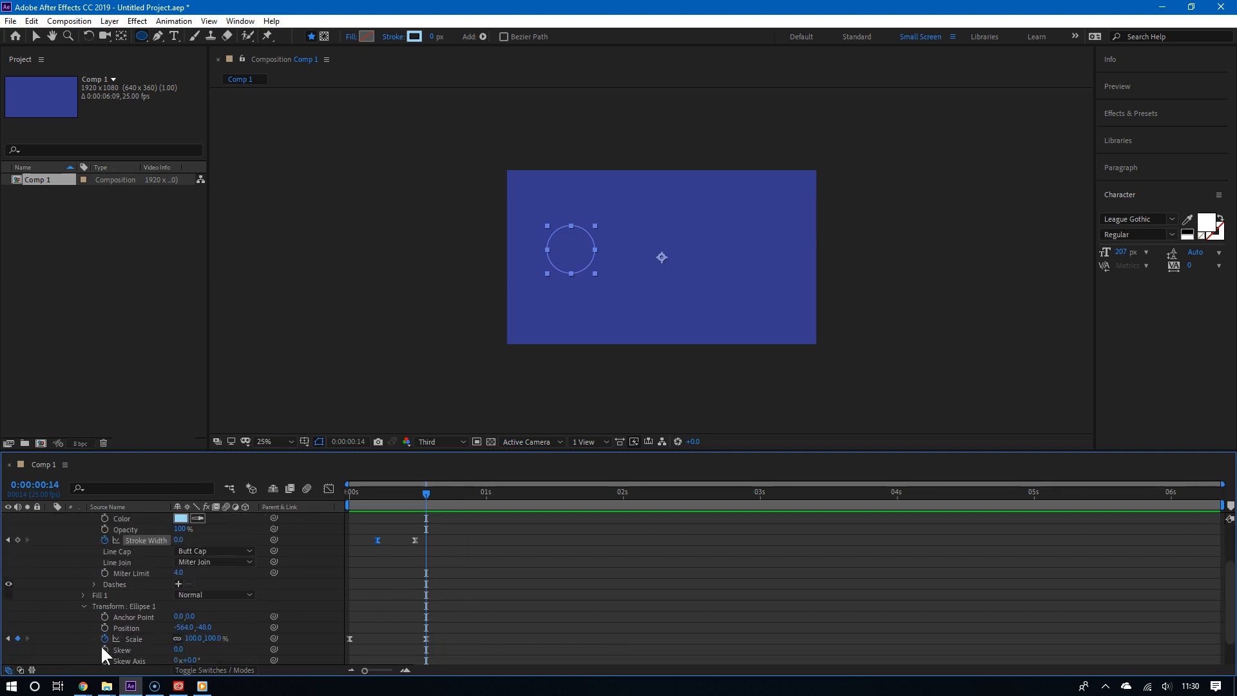
mouse_move(438, 645)
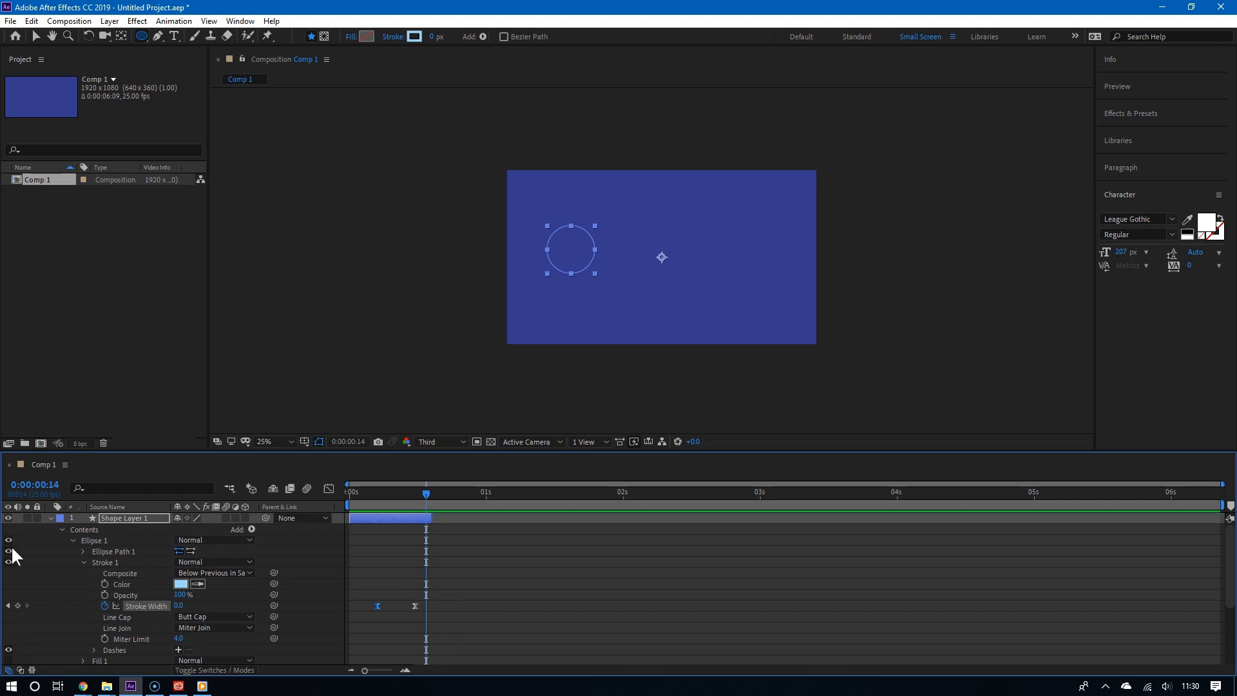
Collapse Shape Layer 1's properties.
left_click(50, 518)
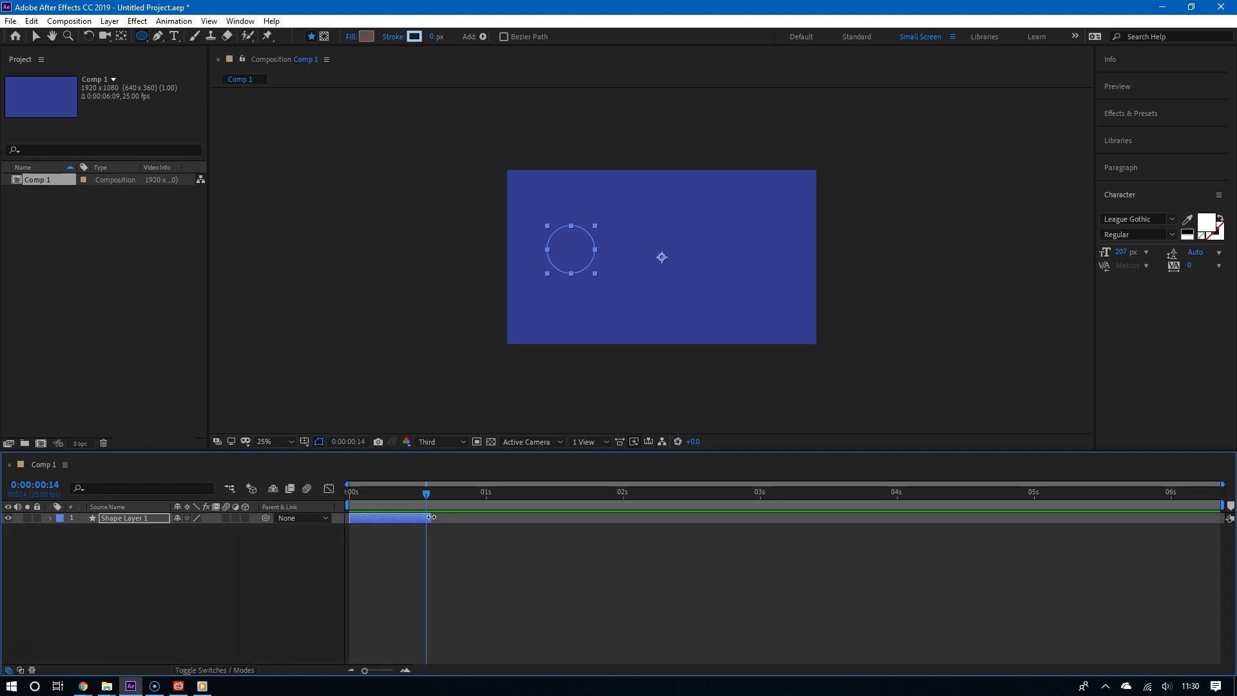
mouse_move(437, 503)
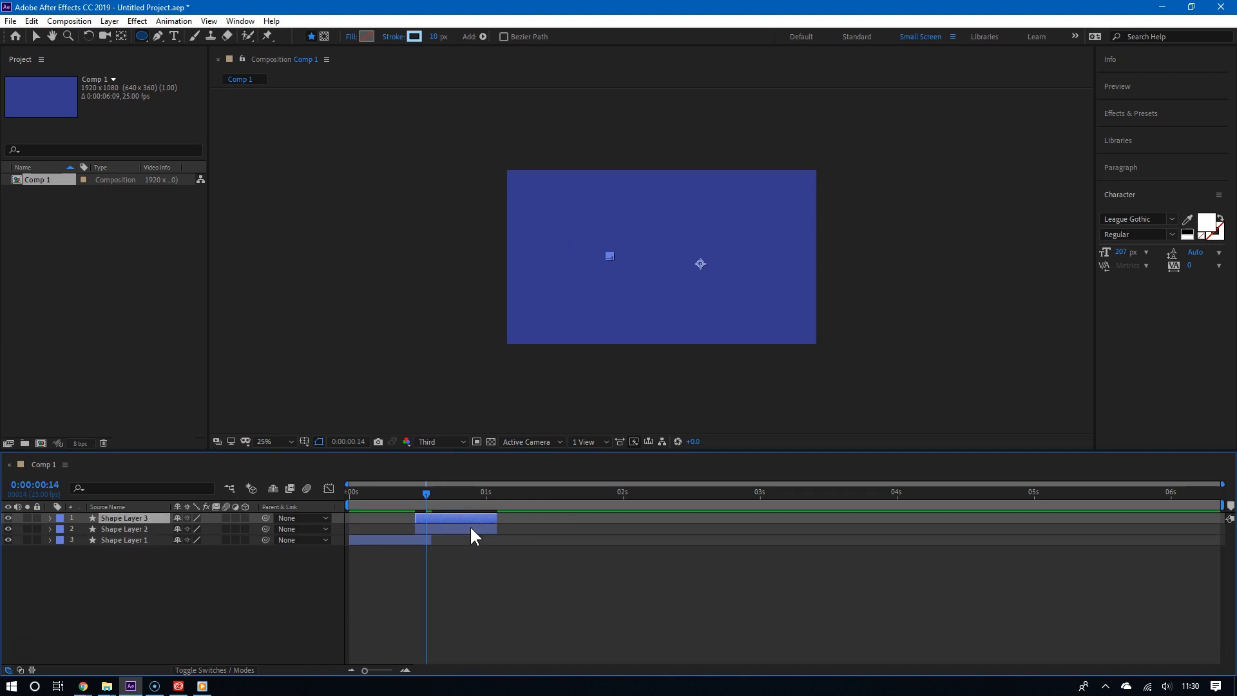
Drag one burst copy lower and to the right in the composition.
double_click(124, 518)
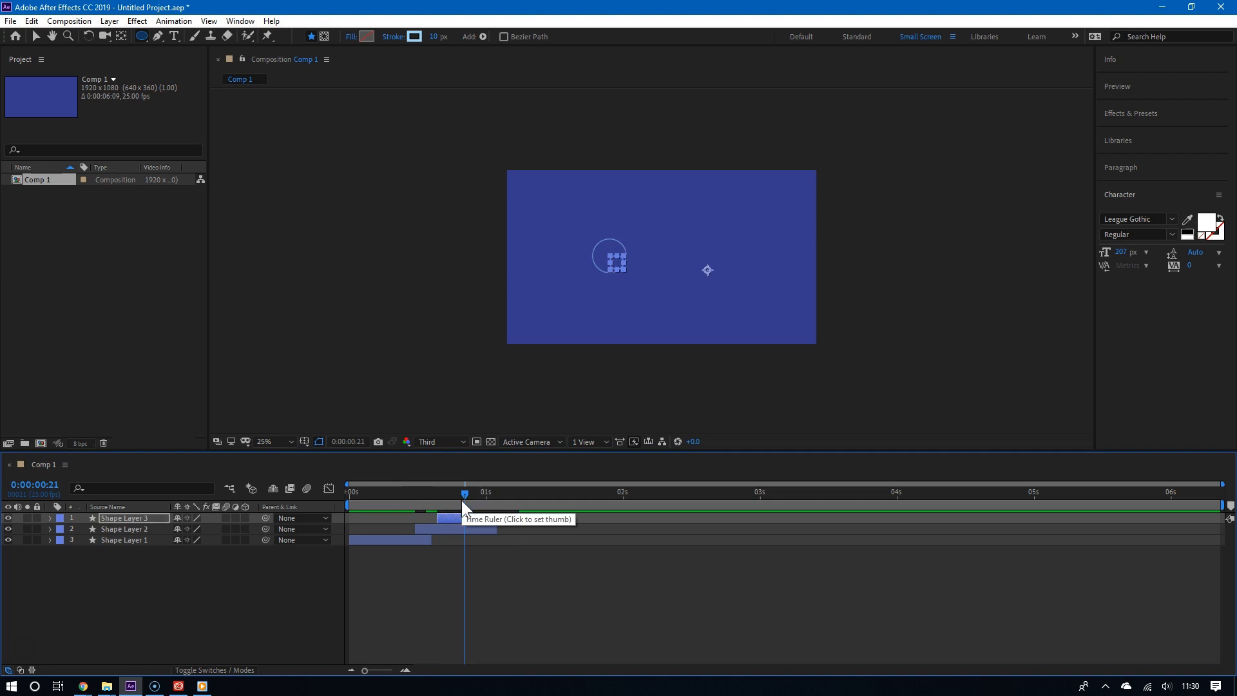
left_click_drag(609, 260, 655, 302)
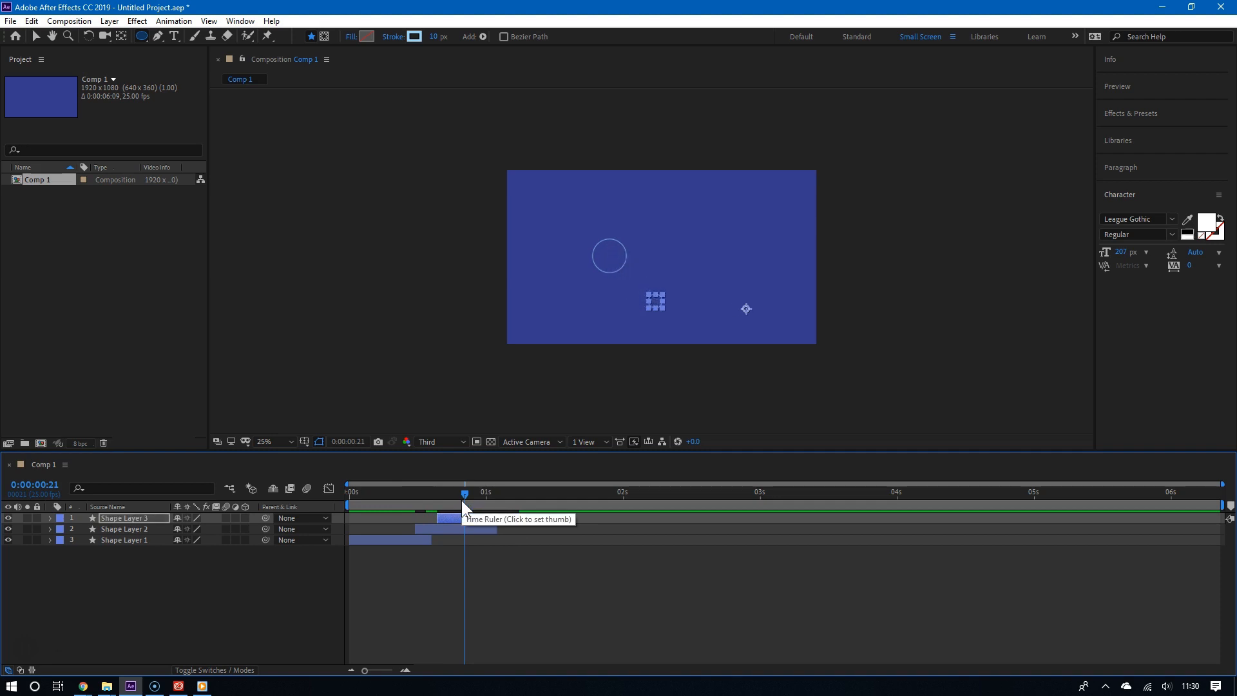